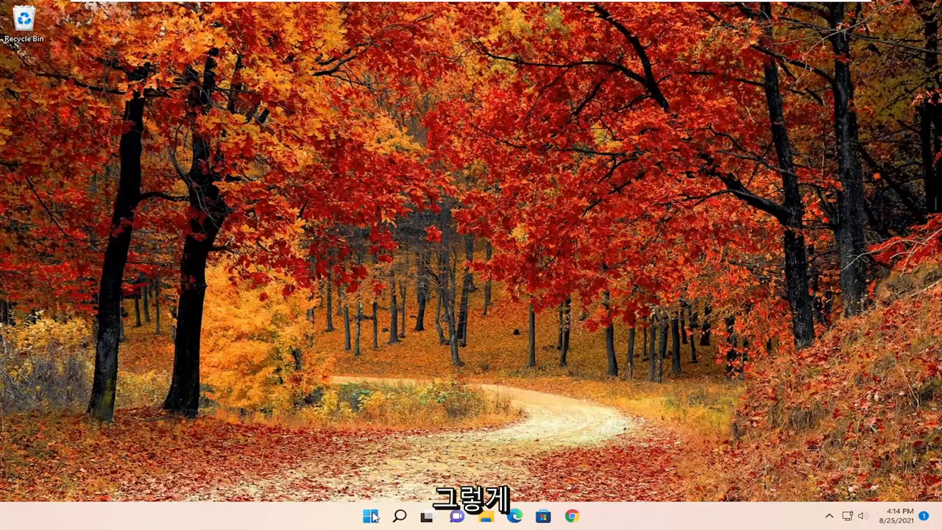
Step: From the Start menu's user name, open Change account settings to reach Your info
left_click(370, 516)
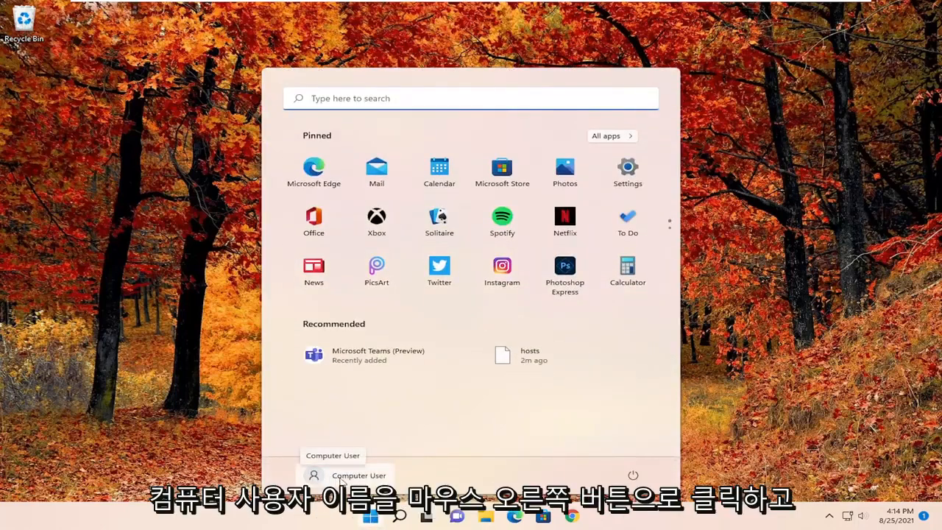
right_click(359, 475)
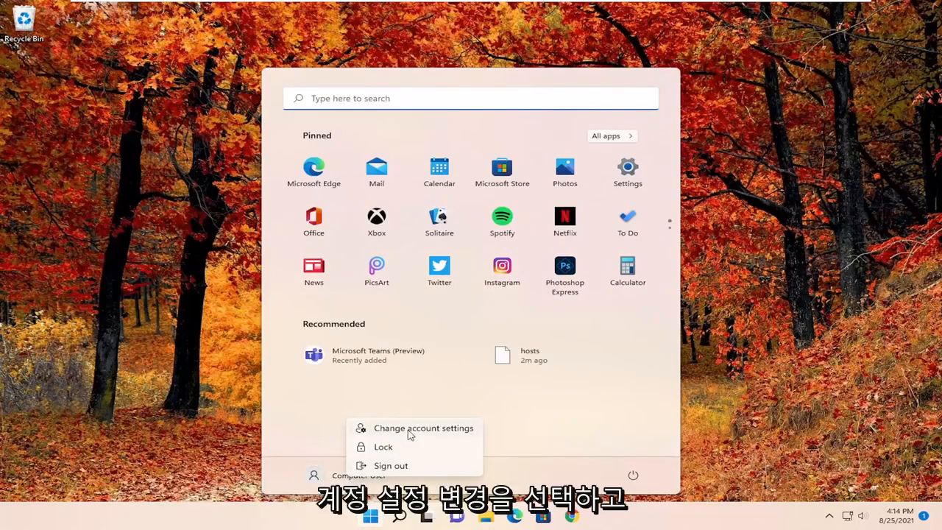
left_click(423, 428)
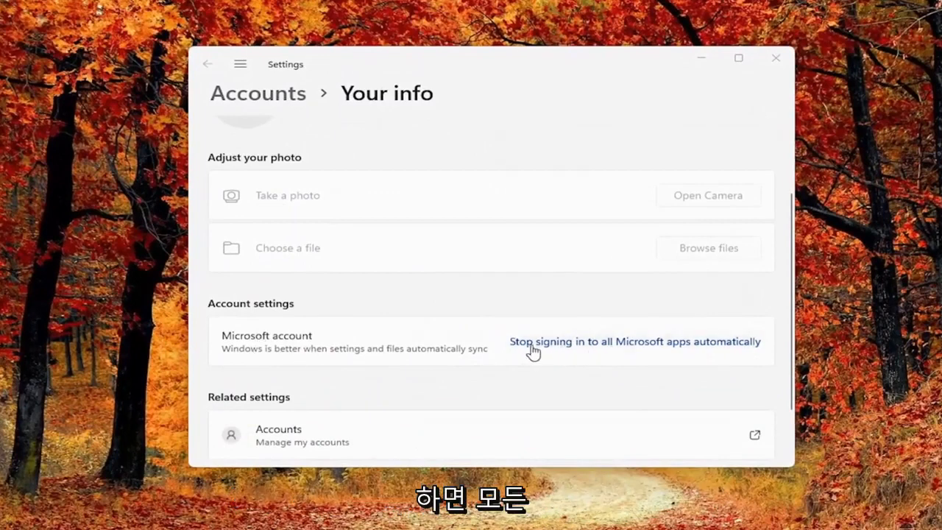
mouse_move(691, 349)
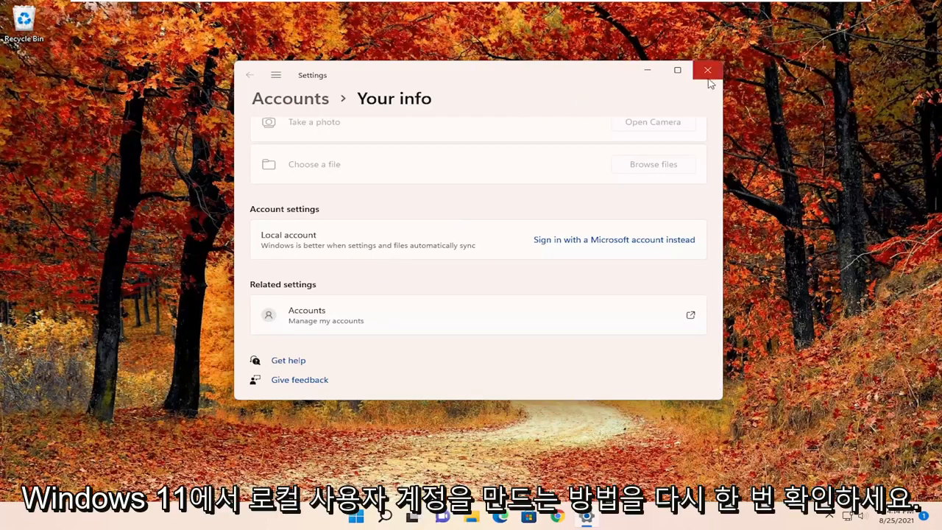
Step: Close Settings and sign out of the current Windows session
left_click(707, 70)
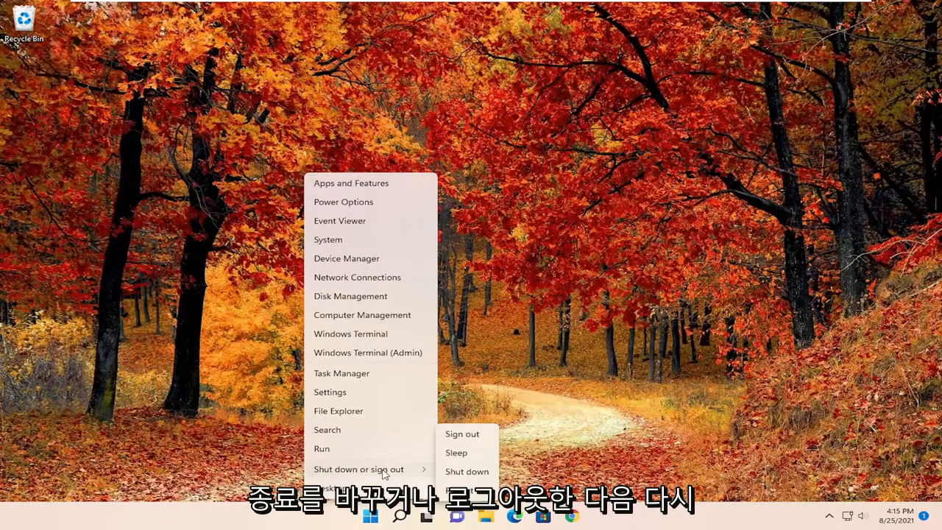
left_click(461, 434)
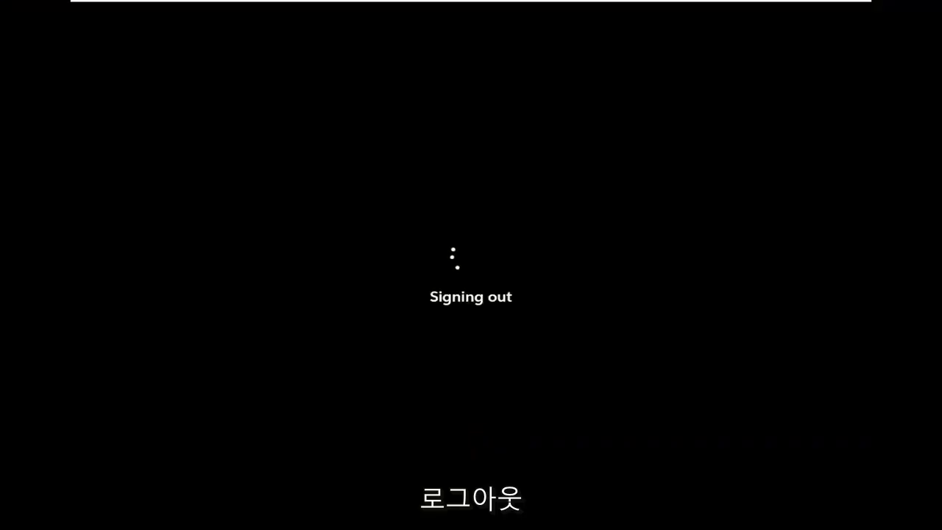